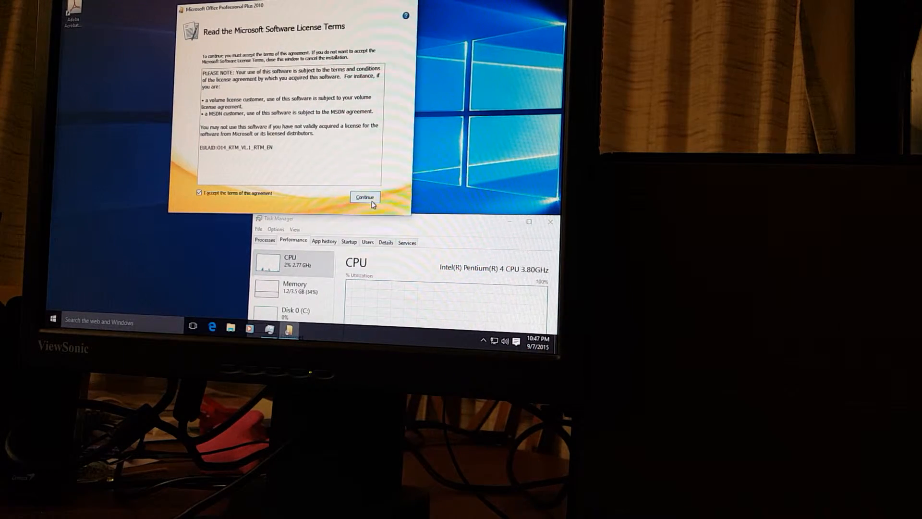
Accept the Office 2010 license terms and choose Customize to view Installation Options
{"action": "left_click", "coordinate": [365, 196]}
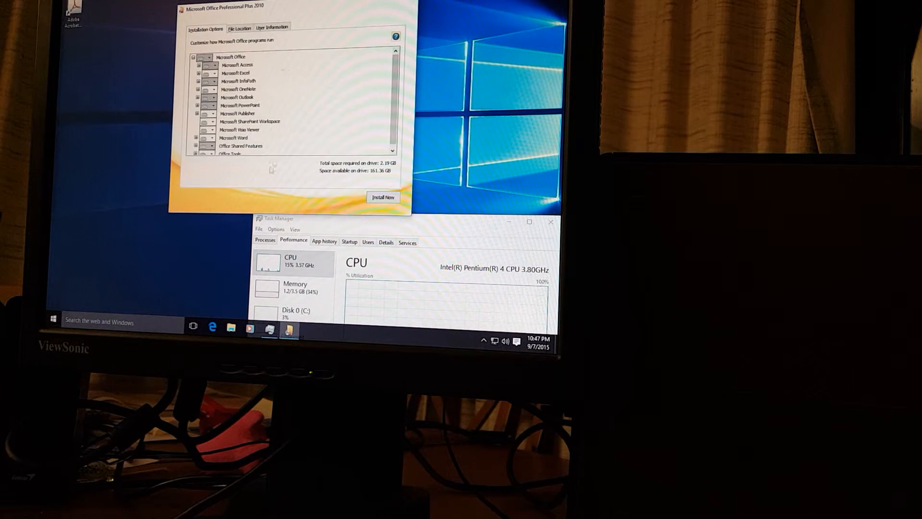
{"action": "left_click", "coordinate": [209, 56]}
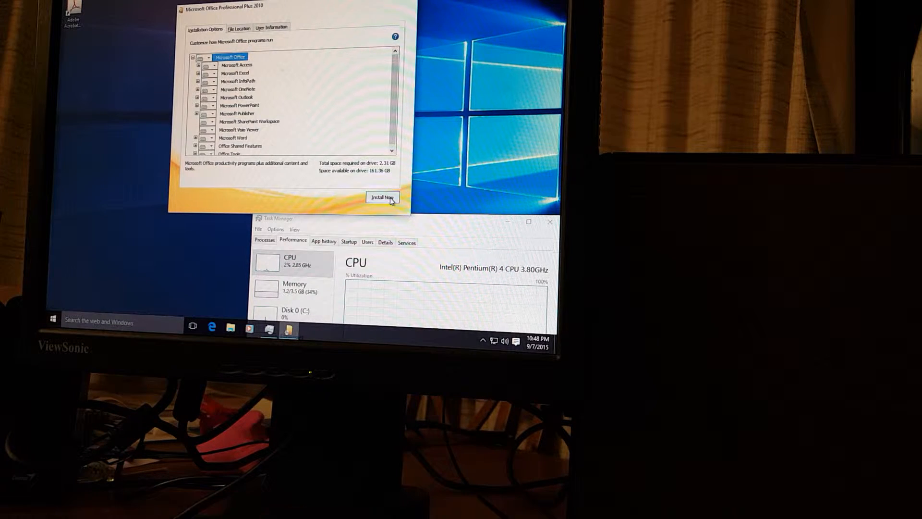
{"action": "left_click", "coordinate": [382, 196]}
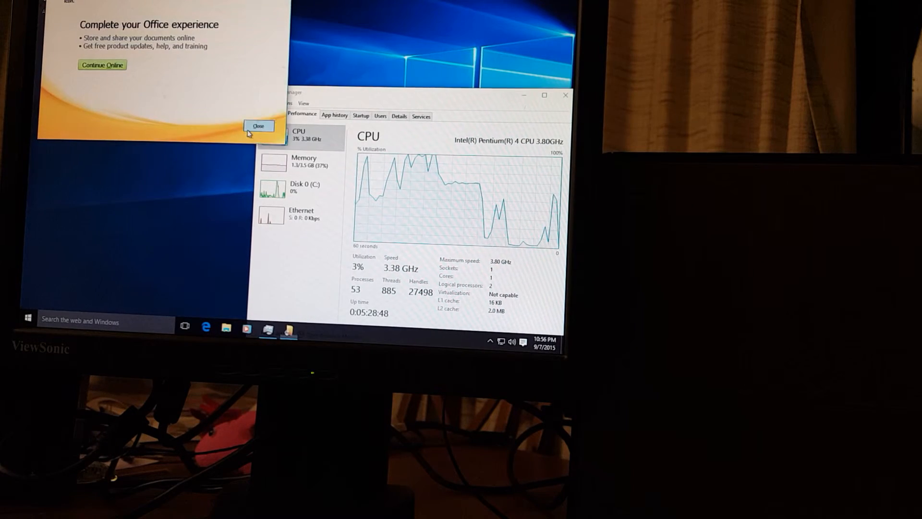
Close the Office 2010 setup completion dialog, leaving Task Manager's process list visible
{"action": "left_click", "coordinate": [257, 125]}
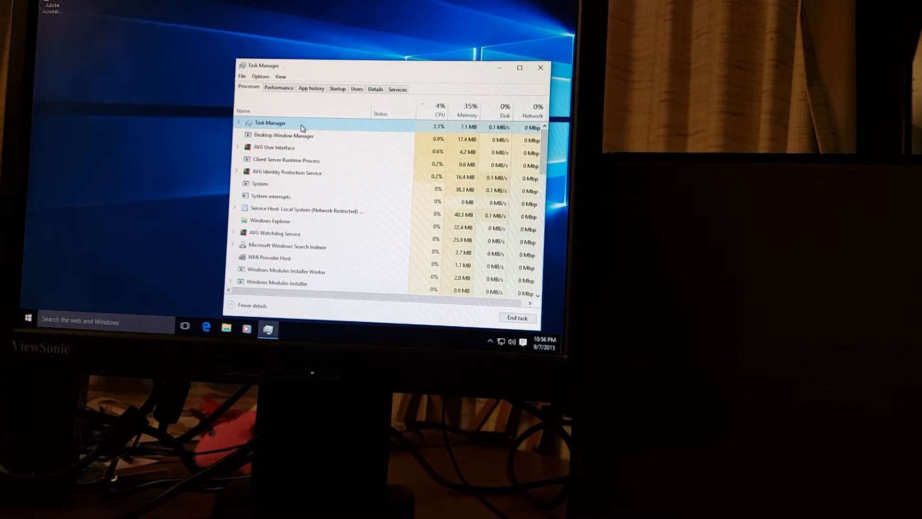
{"action": "left_click", "coordinate": [439, 110]}
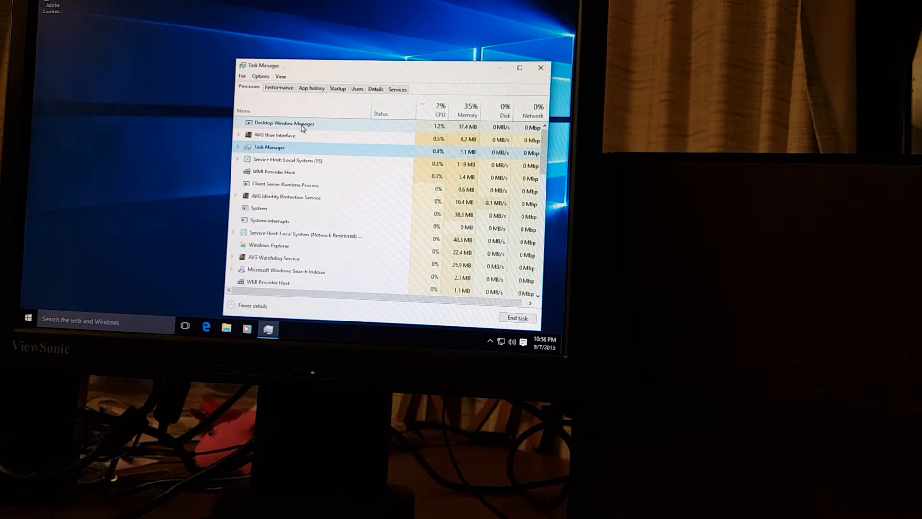
{"action": "left_click", "coordinate": [440, 111]}
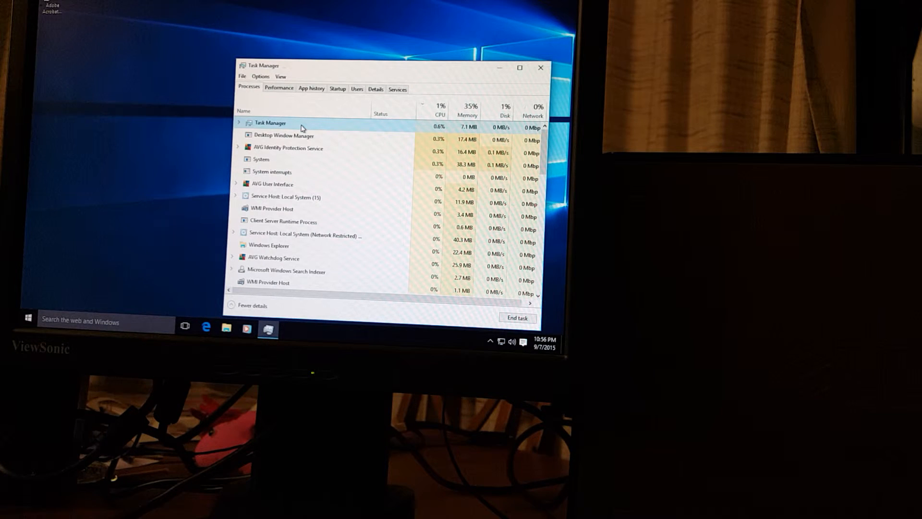
{"action": "left_click", "coordinate": [440, 110]}
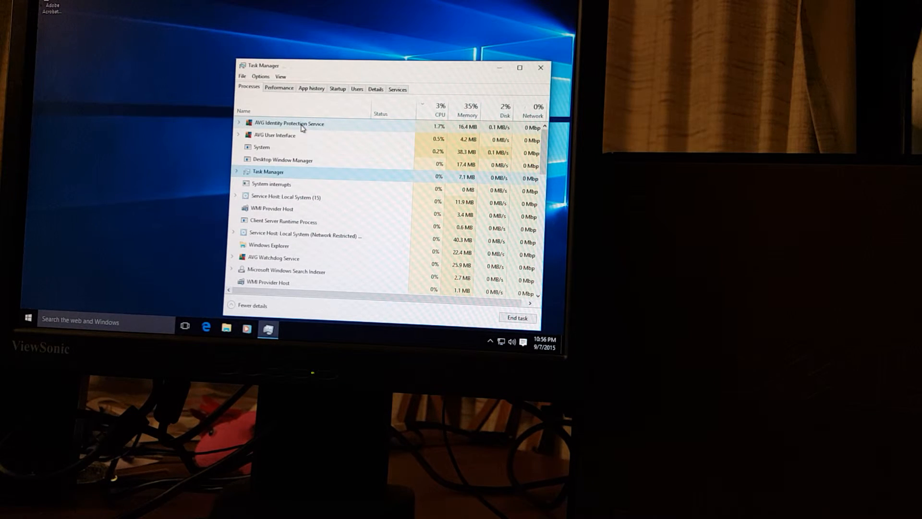
{"action": "left_click", "coordinate": [440, 109]}
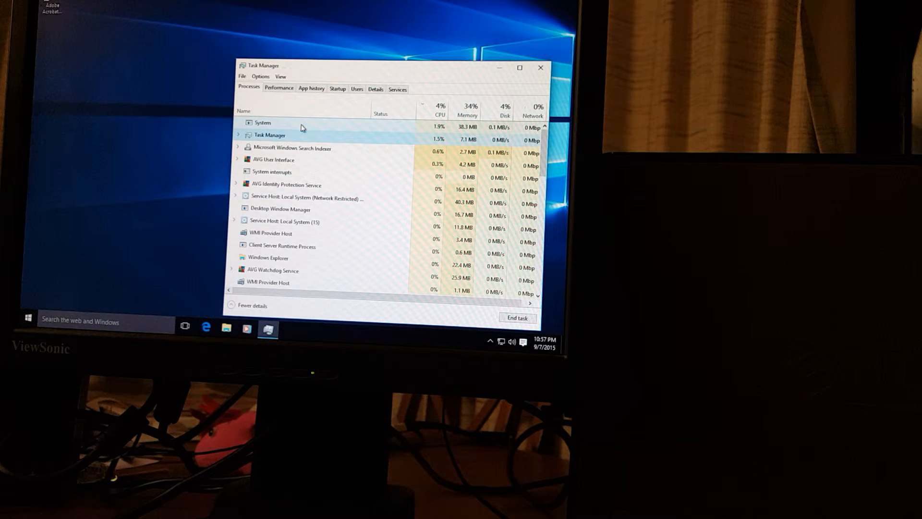
{"action": "left_click", "coordinate": [280, 89]}
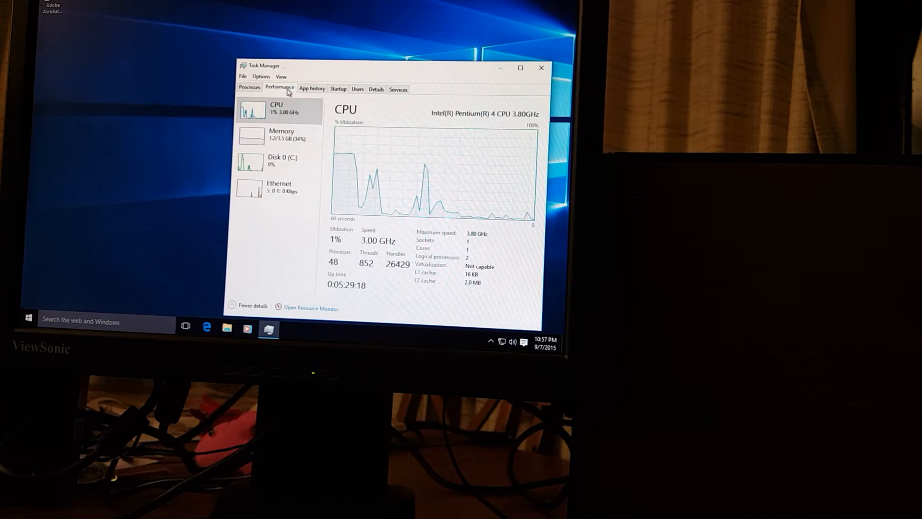
{"action": "mouse_move", "coordinate": [294, 175]}
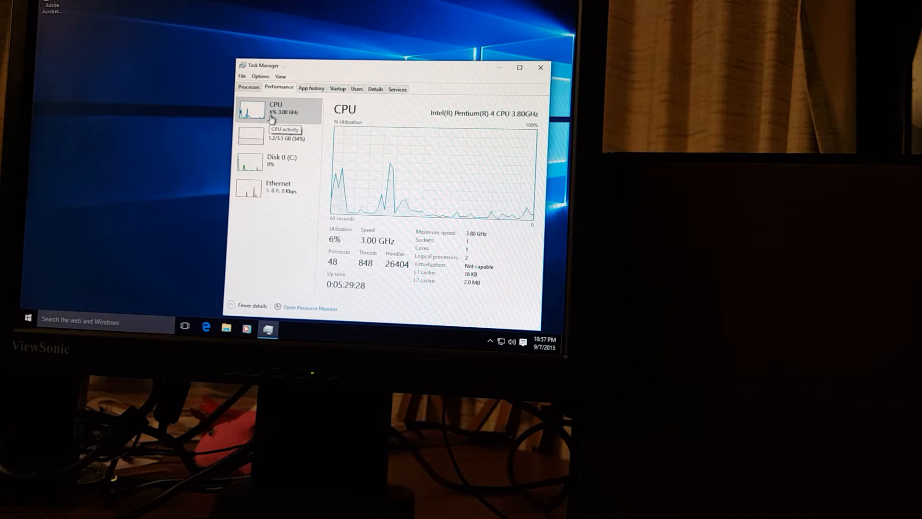
{"action": "left_click", "coordinate": [247, 88]}
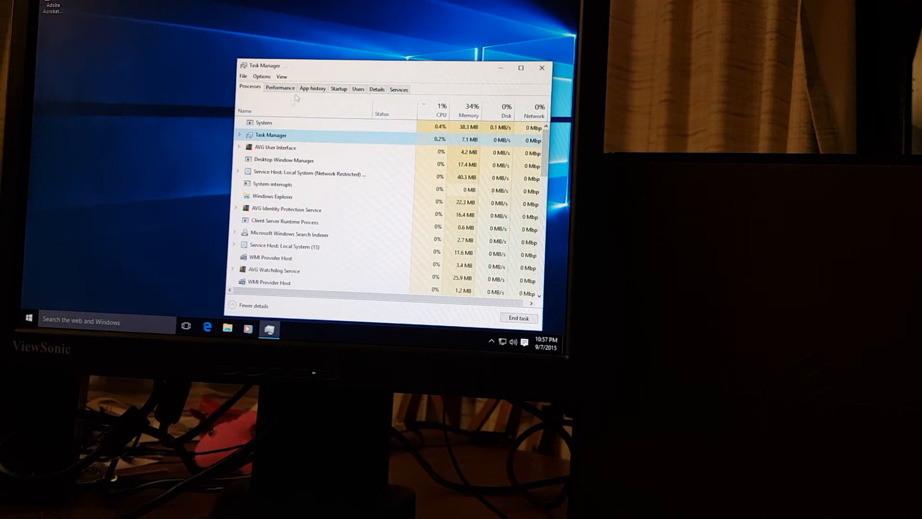
Bring up the Windows Start menu over Task Manager
{"action": "left_click", "coordinate": [440, 106]}
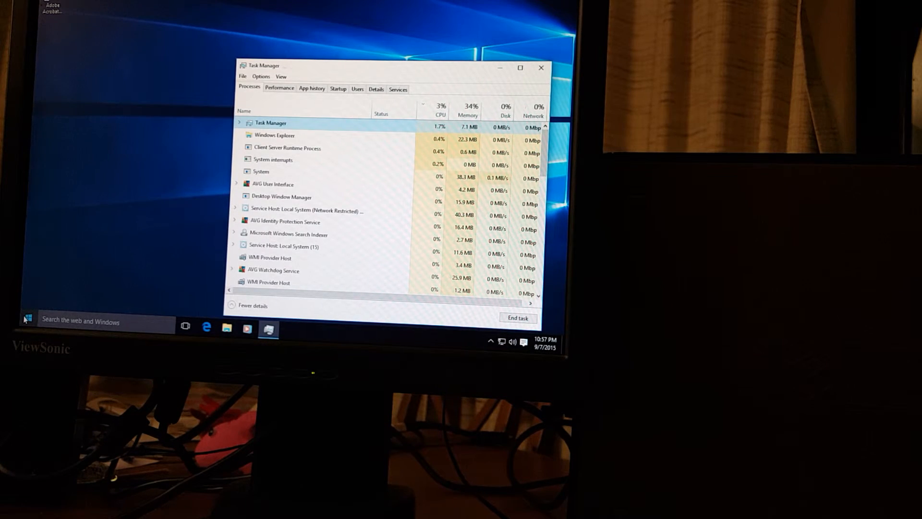
{"action": "left_click", "coordinate": [25, 318]}
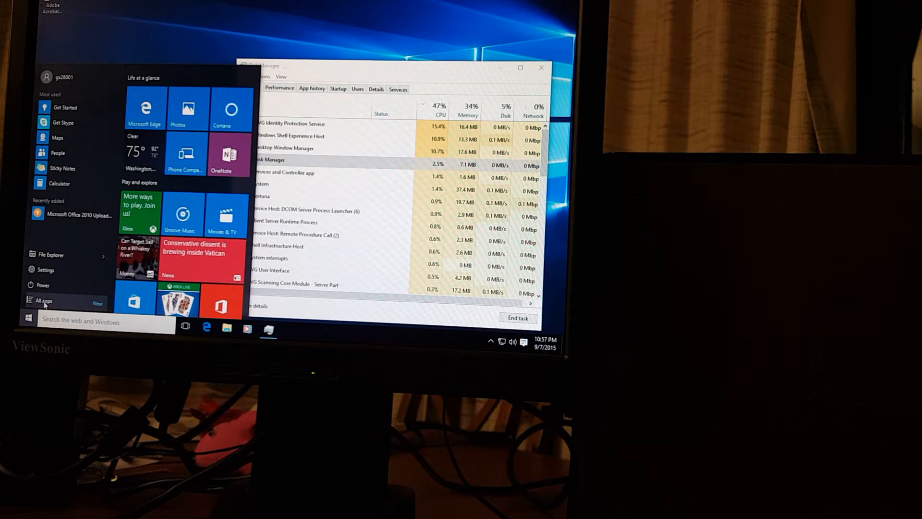
From All apps, pin Microsoft Word 2010 under Microsoft Office to Start and the taskbar
{"action": "left_click", "coordinate": [44, 301]}
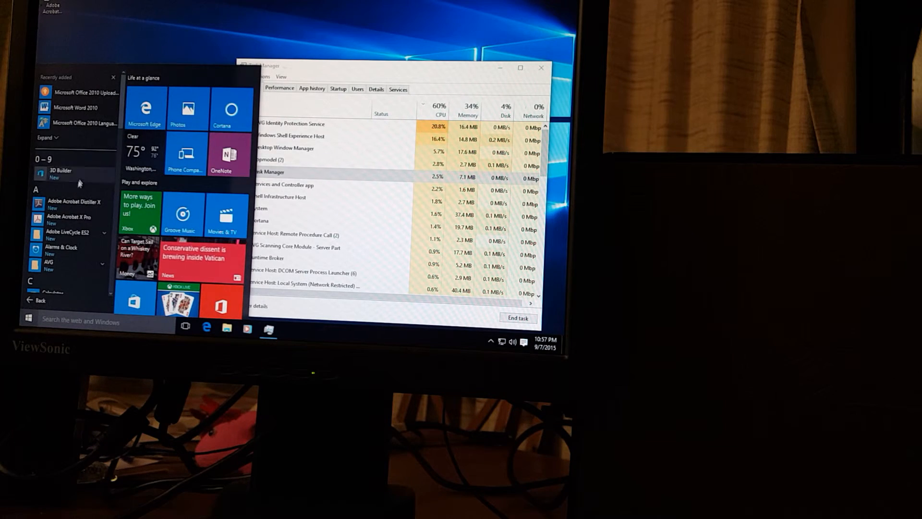
{"action": "scroll", "scroll_direction": "down", "scroll_amount": 3}
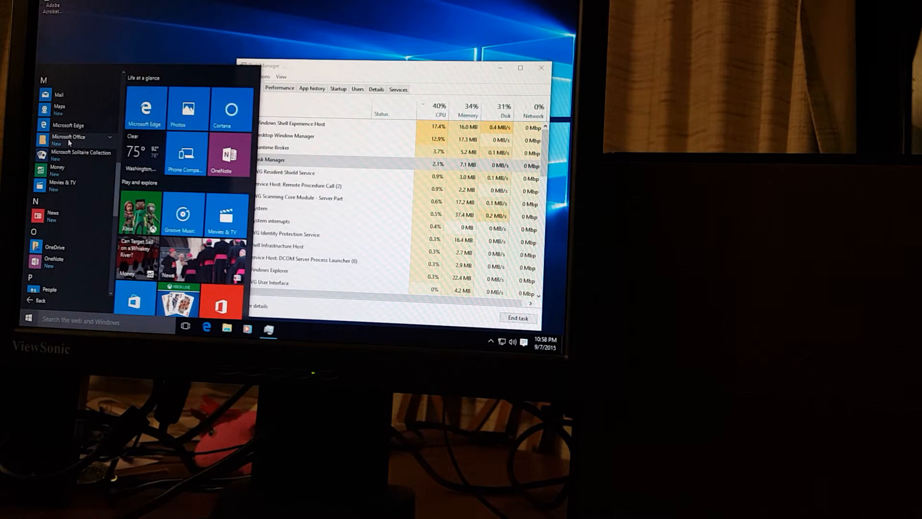
{"action": "left_click", "coordinate": [68, 137]}
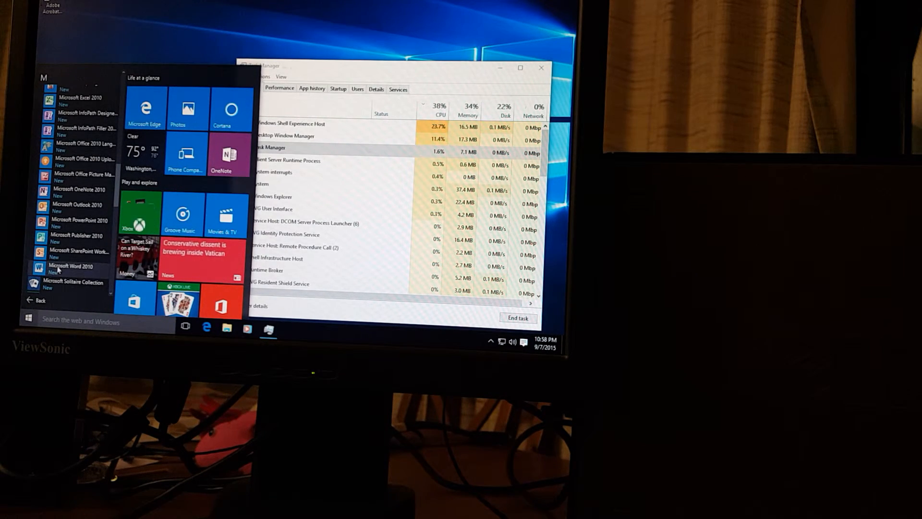
{"action": "right_click", "coordinate": [77, 218]}
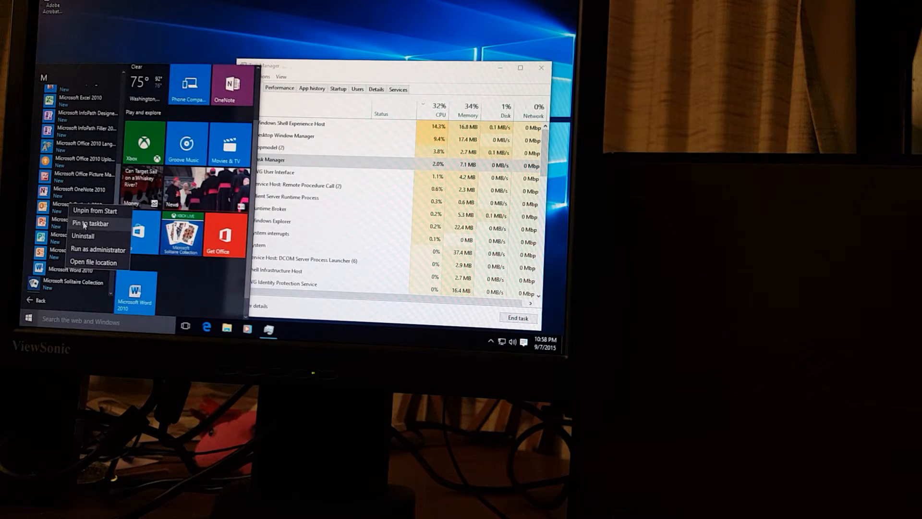
{"action": "left_click", "coordinate": [90, 223]}
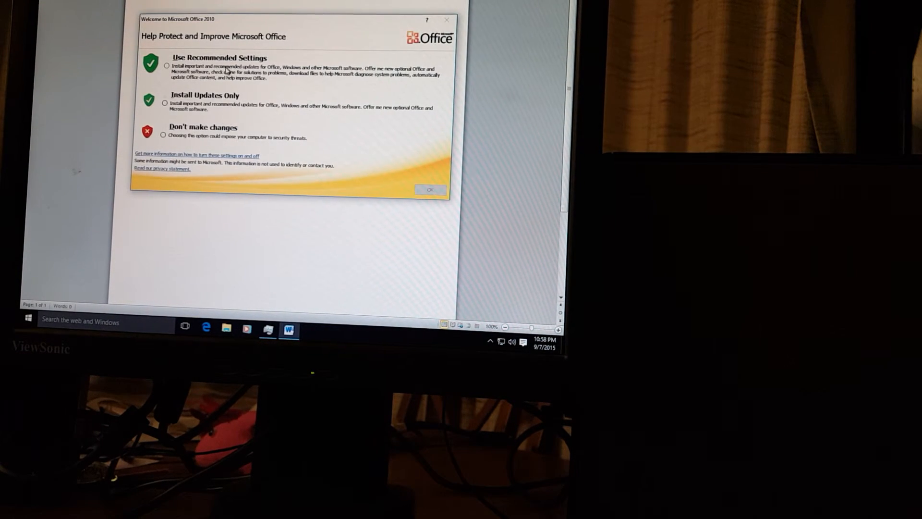
Answer Word 2010's welcome dialog with Use Recommended Settings
{"action": "left_click", "coordinate": [166, 65]}
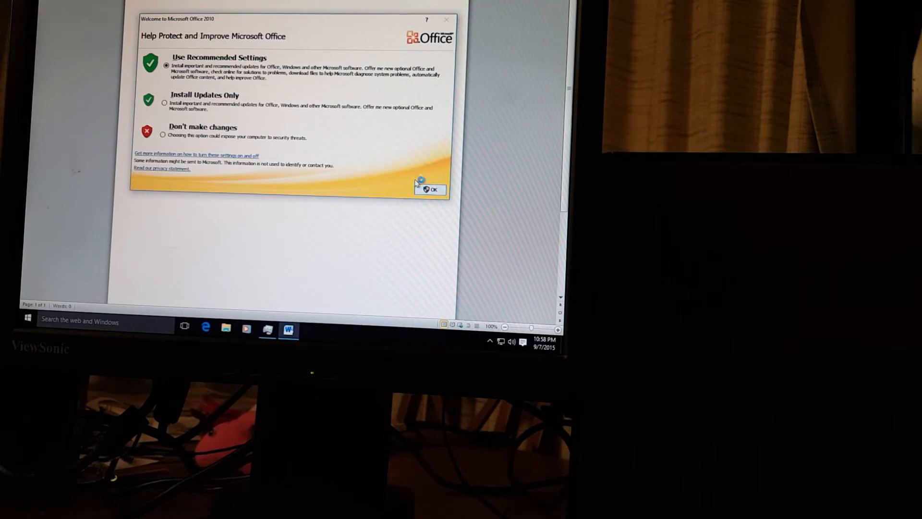
{"action": "left_click", "coordinate": [431, 189]}
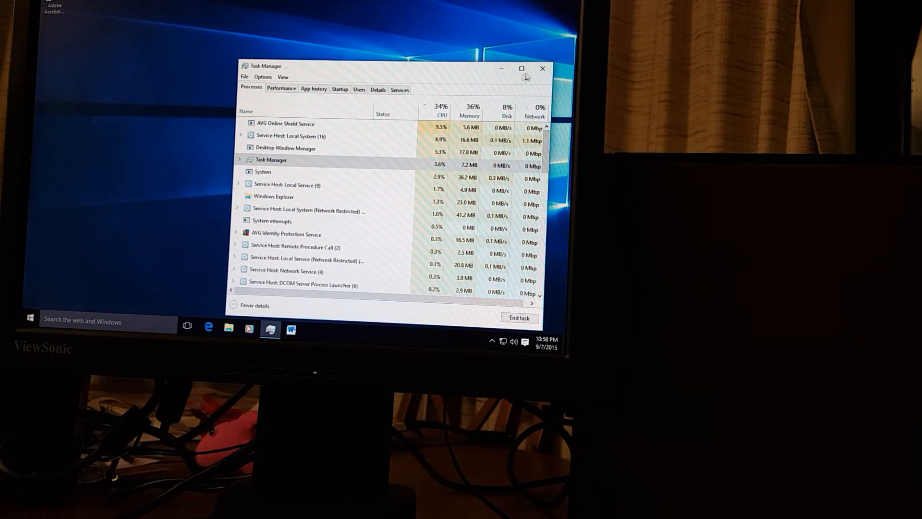
Close Task Manager to leave the desktop showing
{"action": "left_click", "coordinate": [542, 69]}
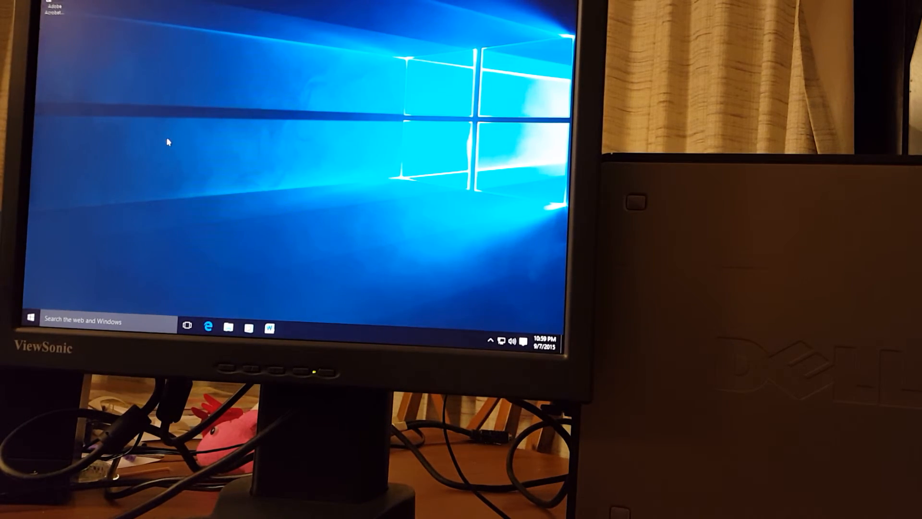
Show This PC in File Explorer and reach Device Manager in Computer Management
{"action": "left_click", "coordinate": [227, 328]}
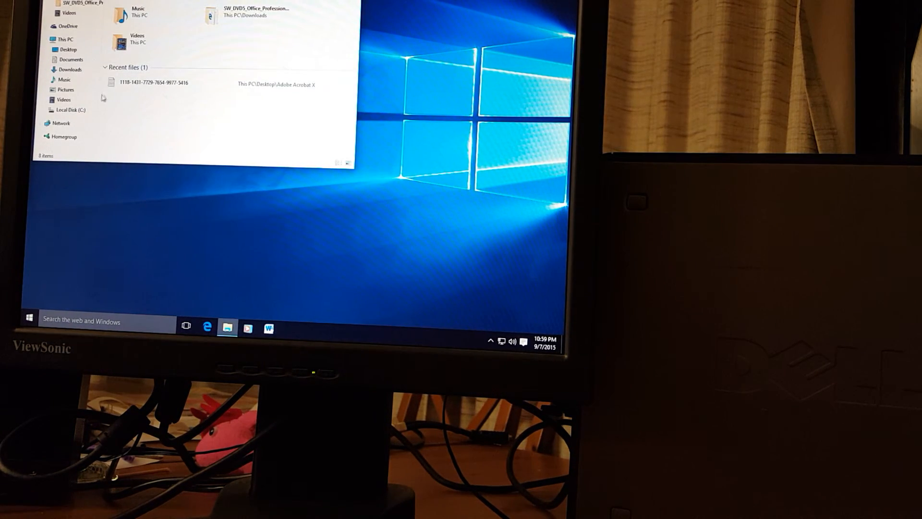
{"action": "left_click", "coordinate": [65, 39]}
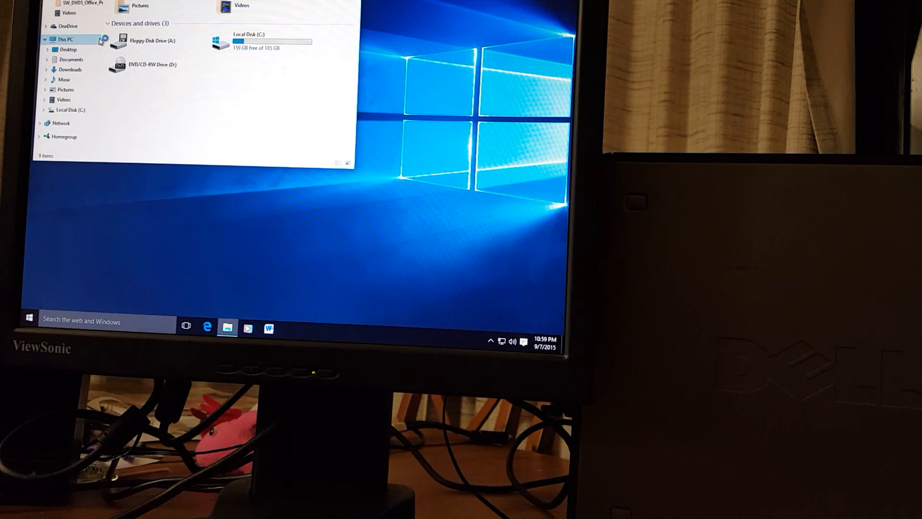
{"action": "left_click", "coordinate": [153, 41]}
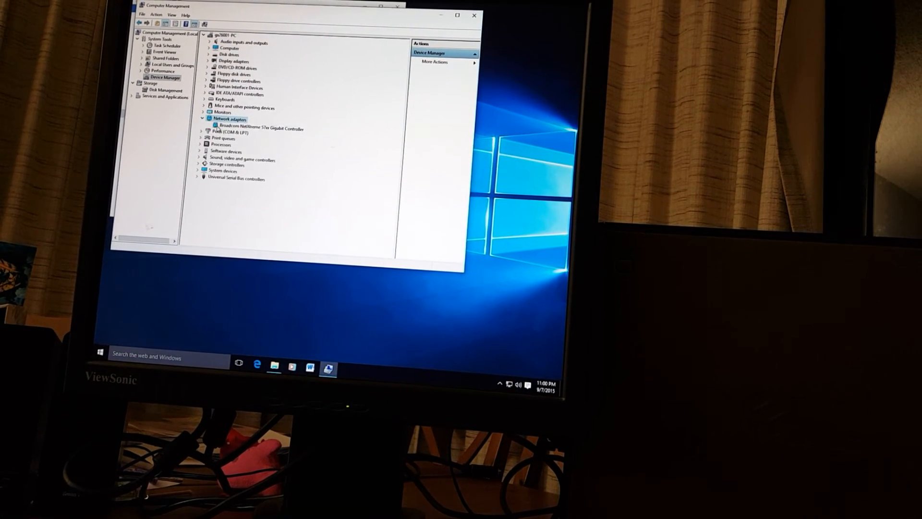
Review the Broadcom network controller's Advanced and Driver properties, then dismiss them
{"action": "double_click", "coordinate": [263, 124]}
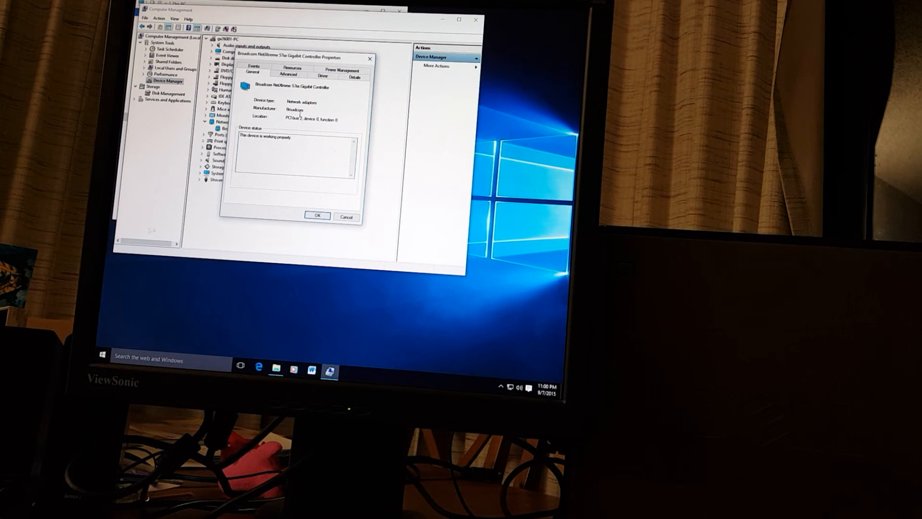
{"action": "left_click", "coordinate": [287, 77]}
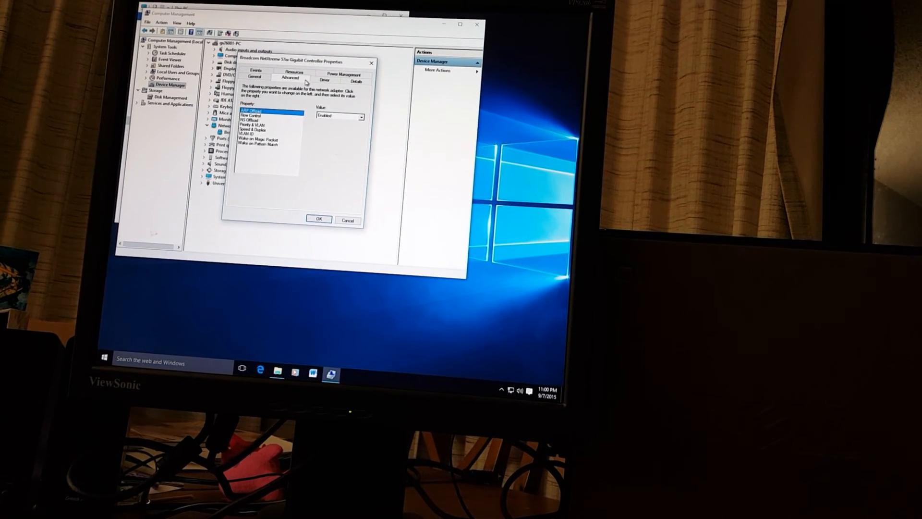
{"action": "left_click", "coordinate": [324, 77]}
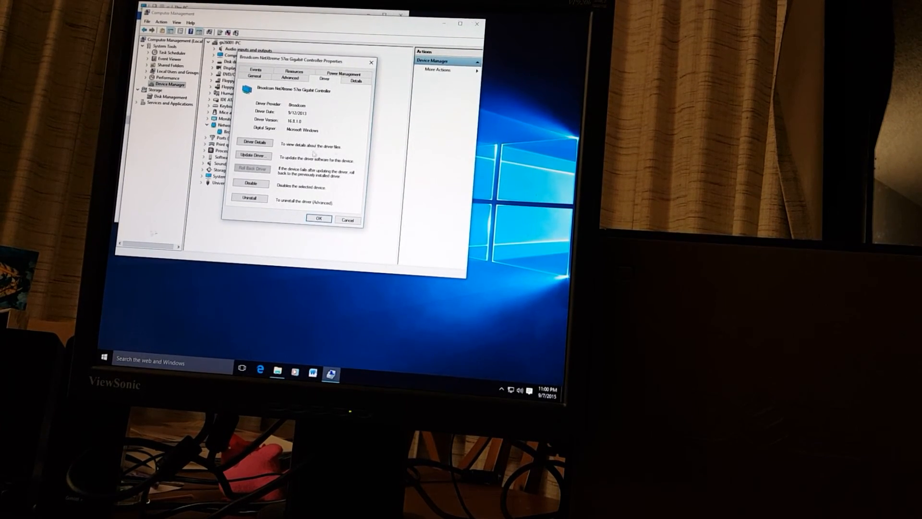
{"action": "left_click", "coordinate": [318, 219]}
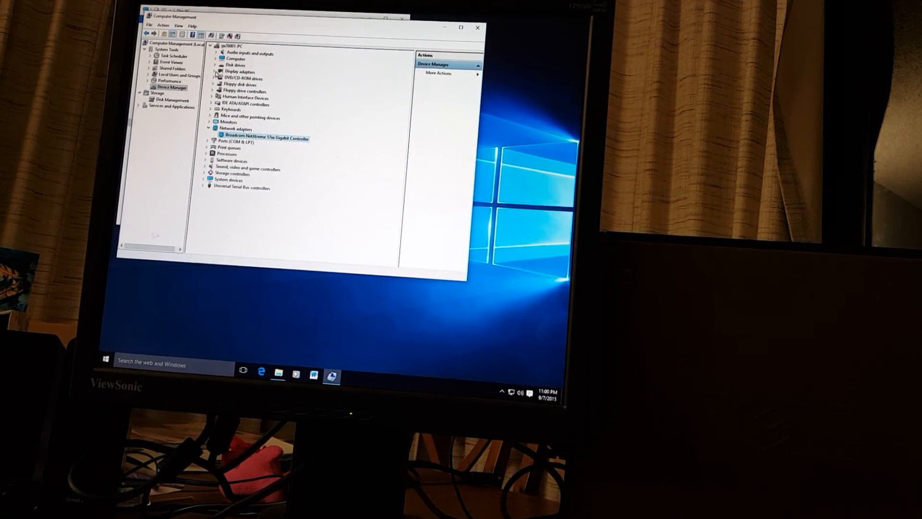
Review the Intel display adapter's Driver properties and close Computer Management
{"action": "left_click", "coordinate": [210, 71]}
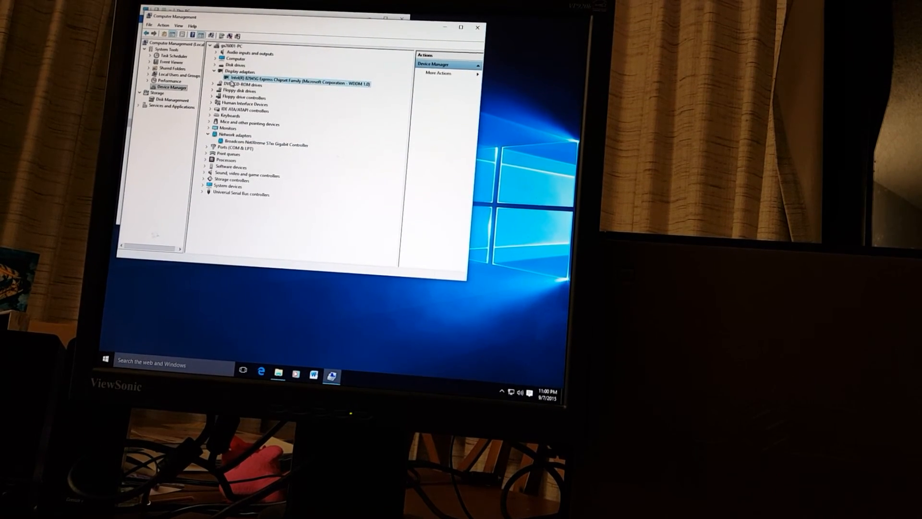
{"action": "double_click", "coordinate": [300, 83]}
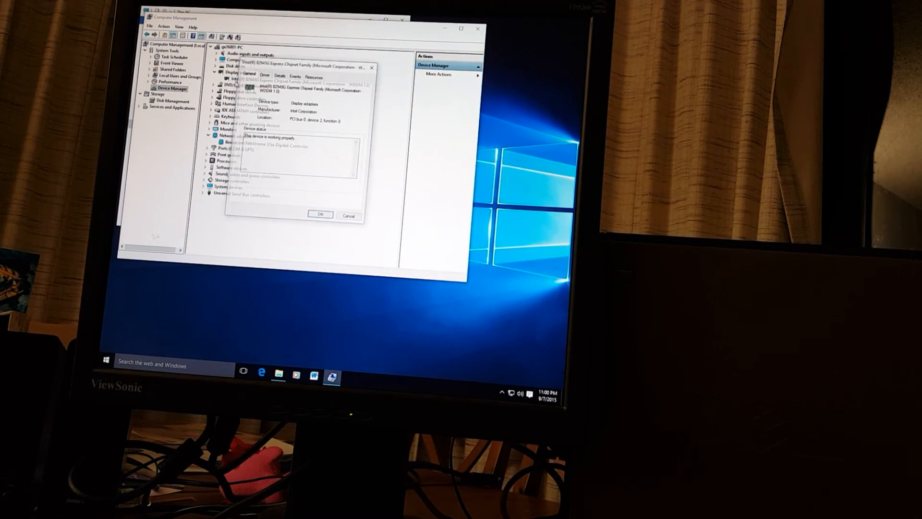
{"action": "left_click", "coordinate": [266, 75]}
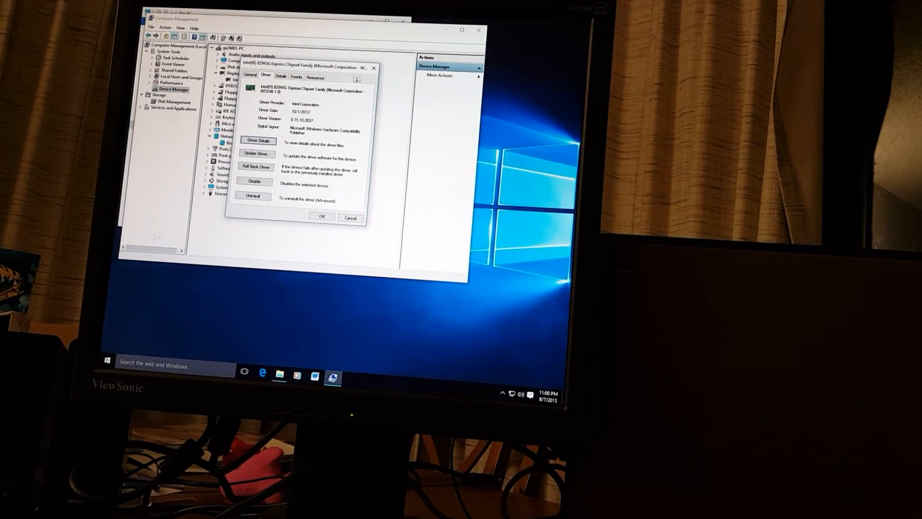
{"action": "left_click", "coordinate": [321, 218]}
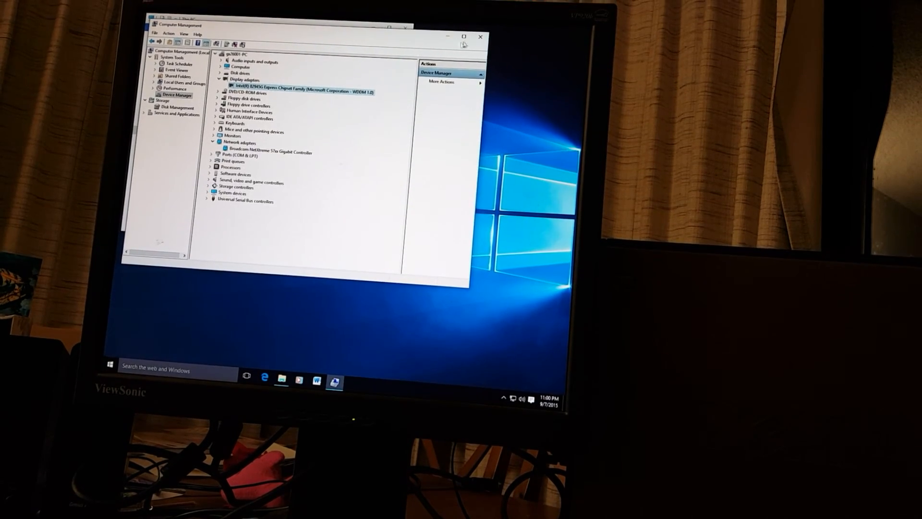
{"action": "left_click", "coordinate": [481, 36]}
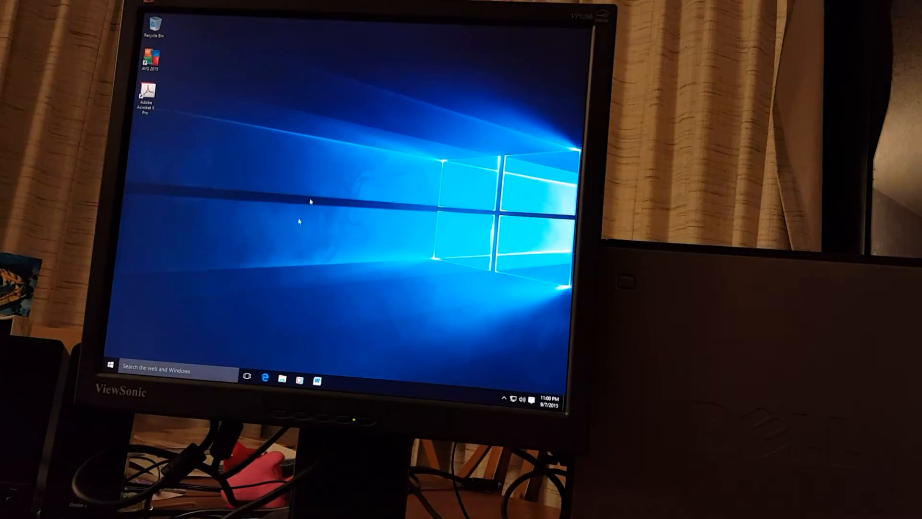
Launch Microsoft Edge and enter youtube.com/ in the address box
{"action": "left_click", "coordinate": [266, 378]}
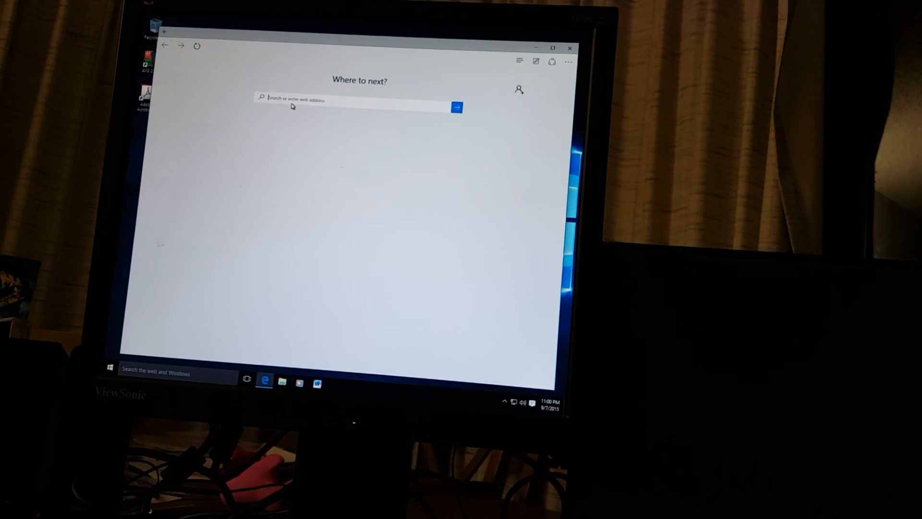
{"action": "type", "text": "youtube.com/"}
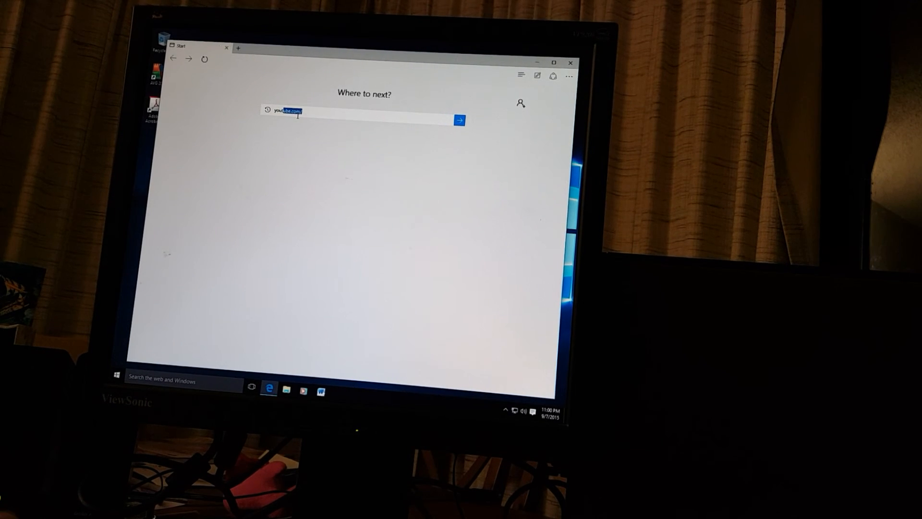